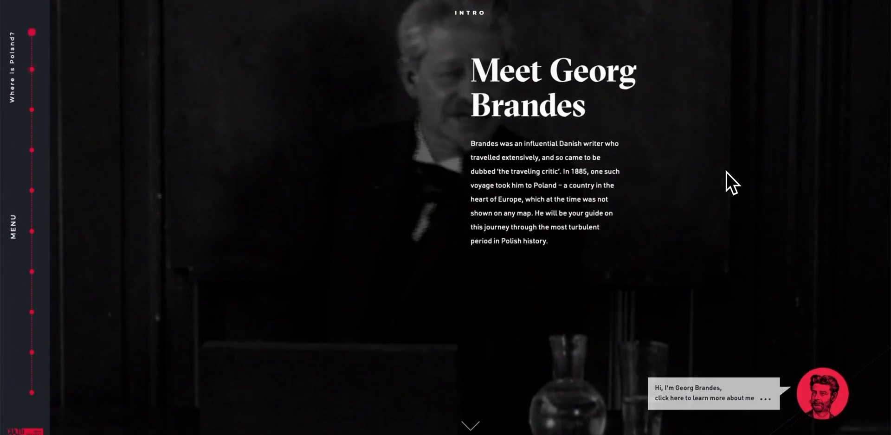
Scroll down through the Where Is Poland story site.
scroll("down", 3)
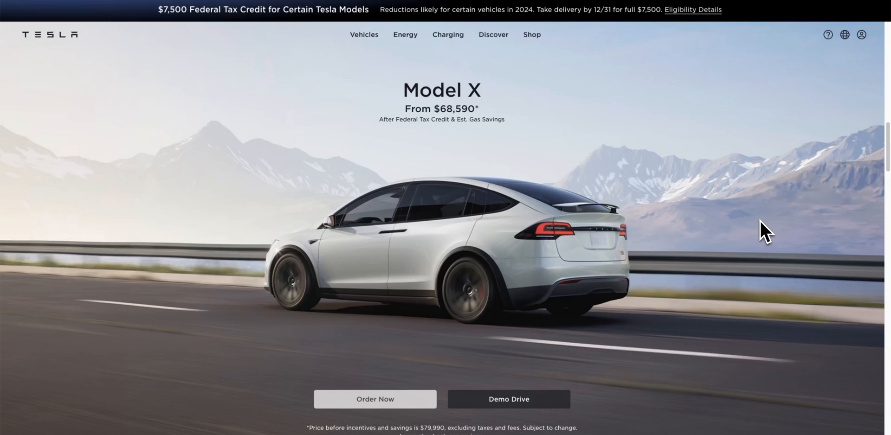
scroll("down", 3)
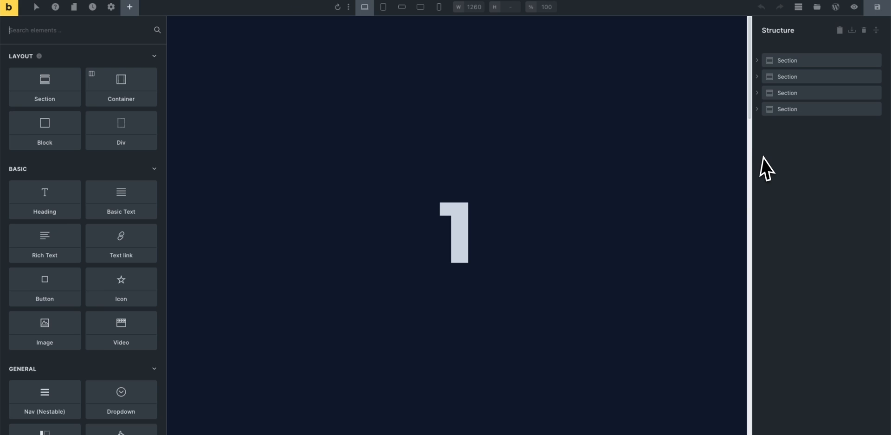
mouse_move(790, 61)
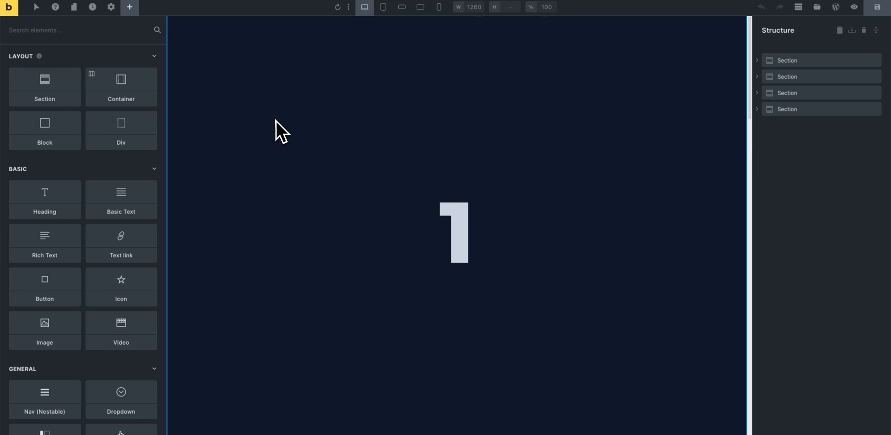
mouse_move(432, 66)
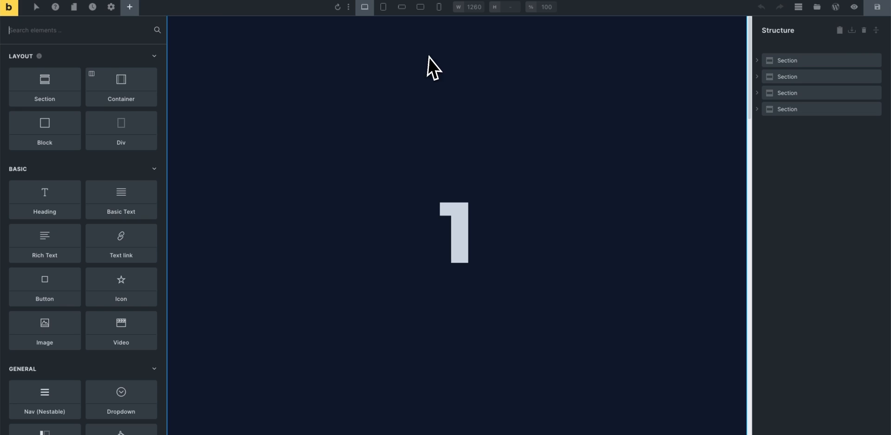
mouse_move(147, 65)
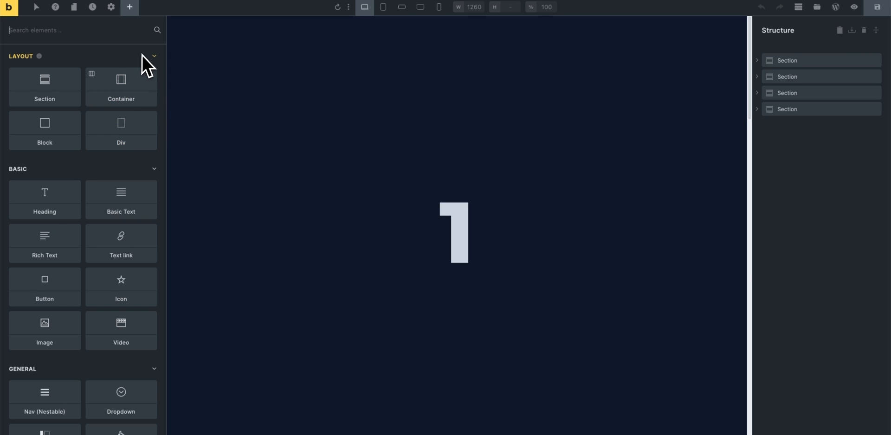
mouse_move(111, 7)
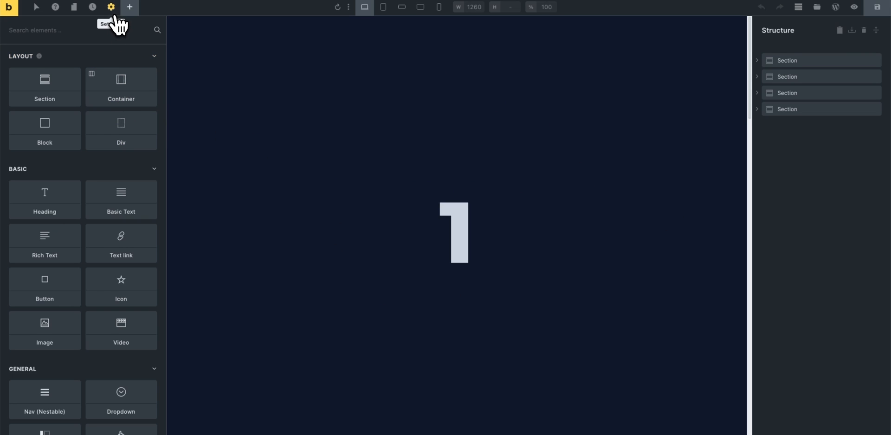
Open Page Settings from the top-bar gear and expand the Scroll Snap group.
left_click(787, 61)
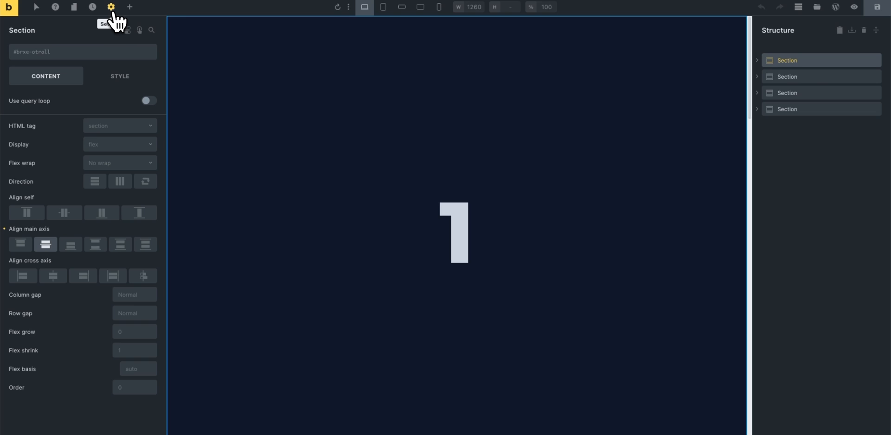
left_click(111, 7)
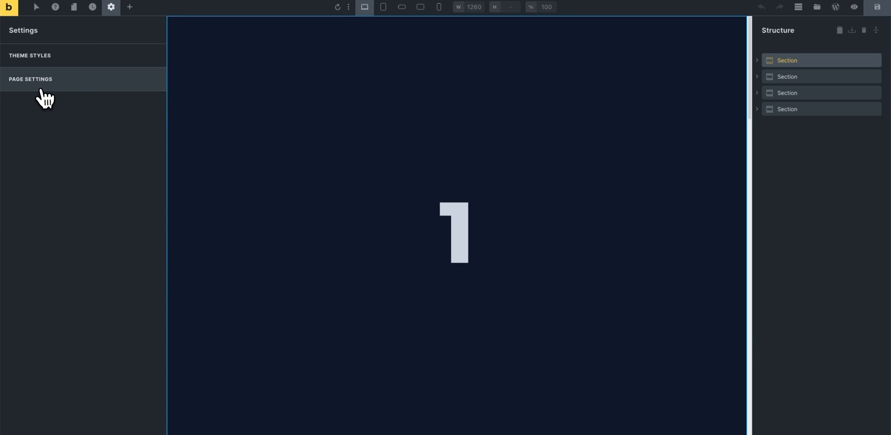
left_click(30, 79)
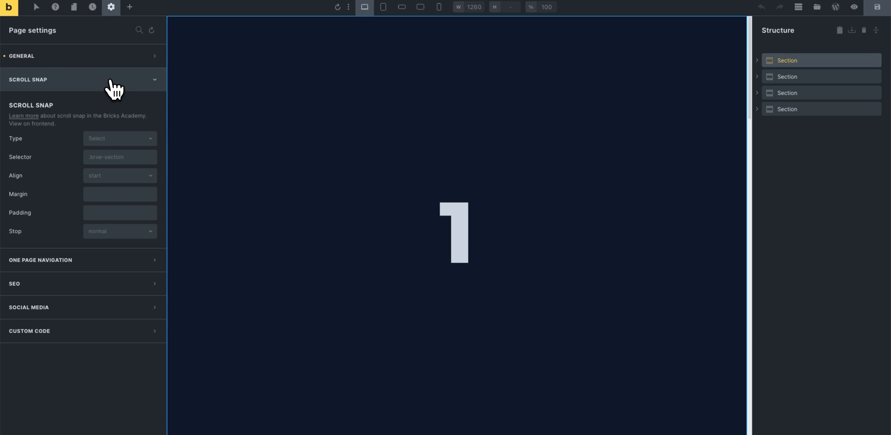
mouse_move(144, 126)
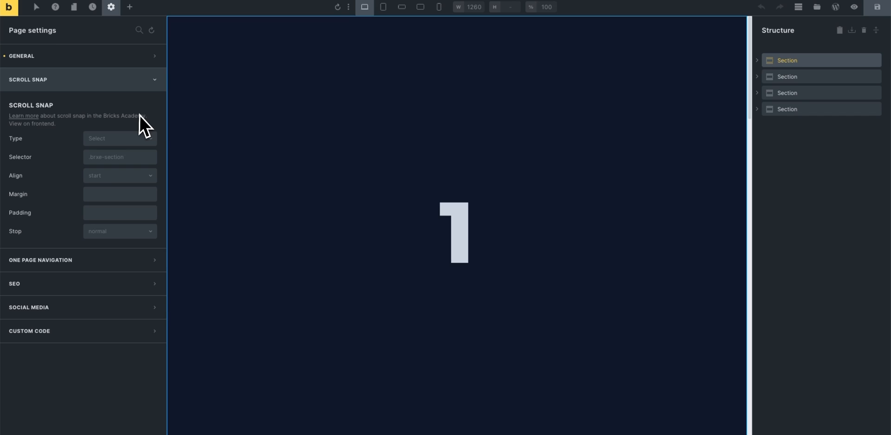
mouse_move(44, 161)
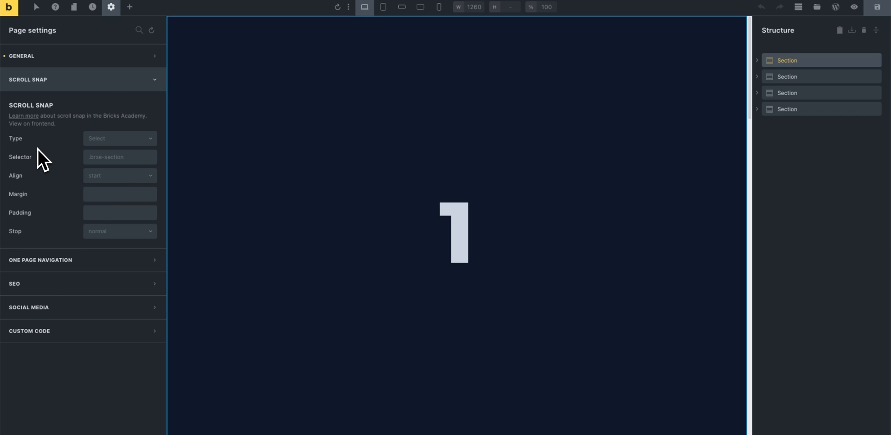
mouse_move(27, 158)
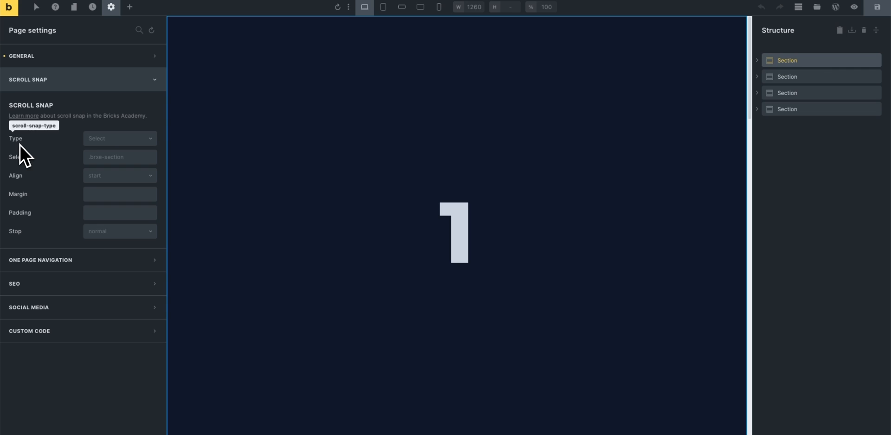
Choose Mandatory (y-axis) in the page's Scroll Snap Type dropdown.
left_click(119, 138)
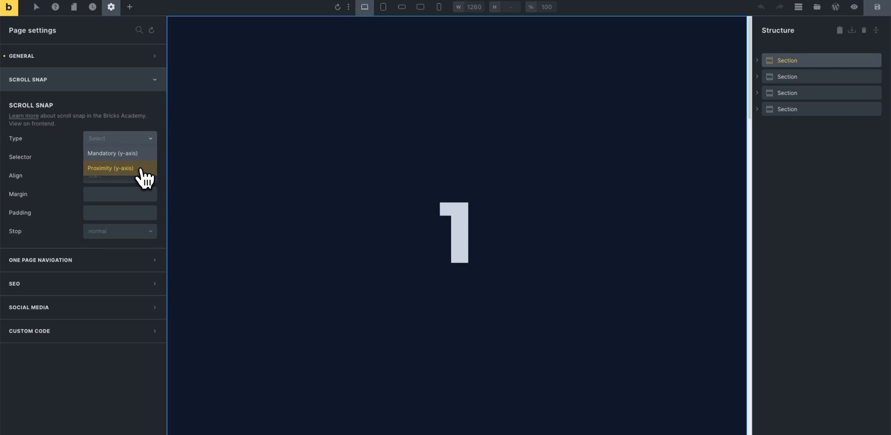
mouse_move(130, 155)
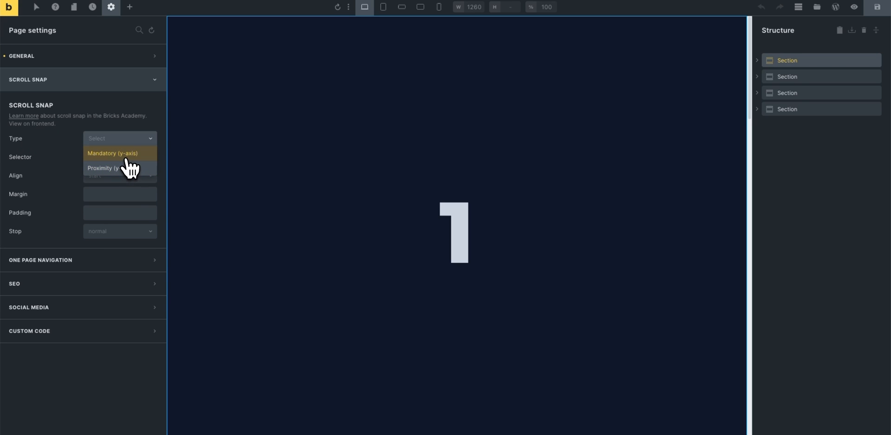
left_click(112, 153)
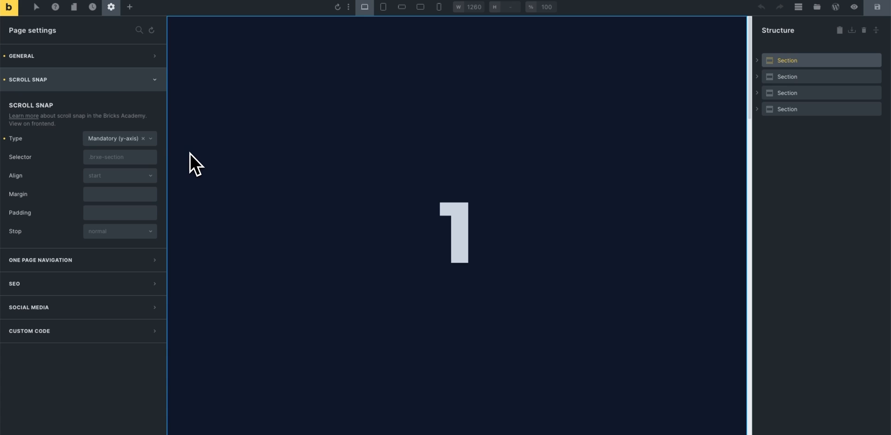
mouse_move(121, 168)
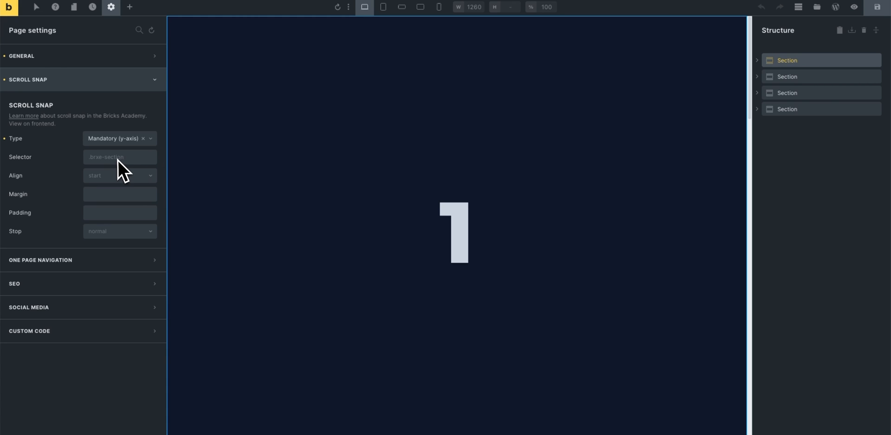
mouse_move(140, 173)
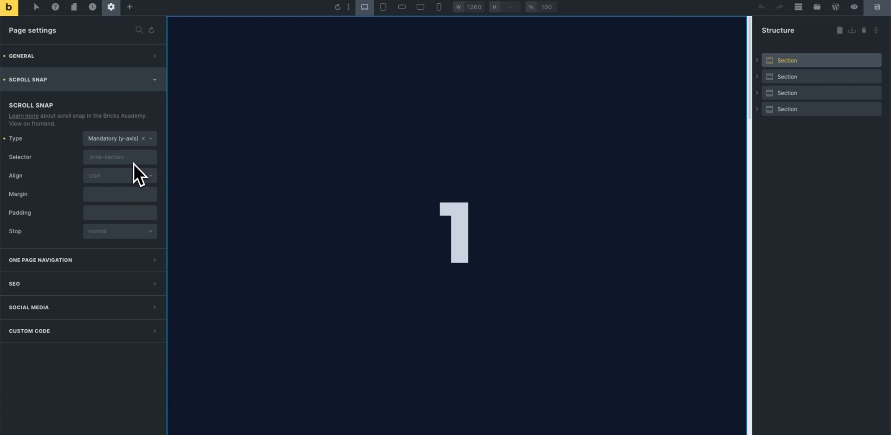
mouse_move(165, 173)
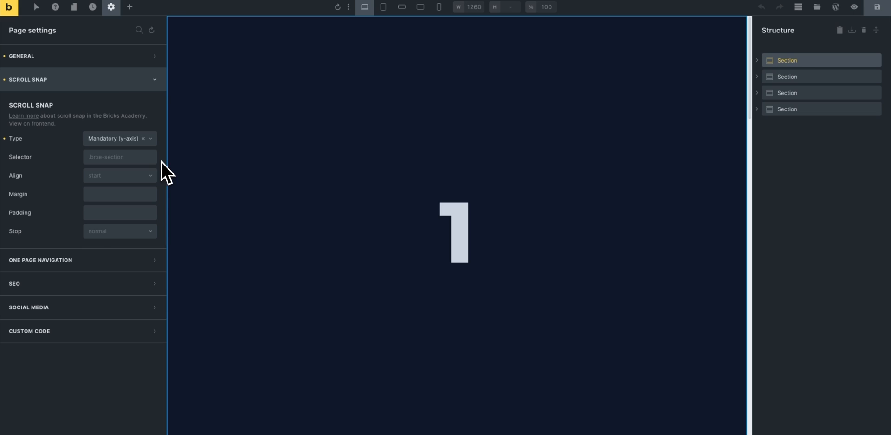
mouse_move(173, 139)
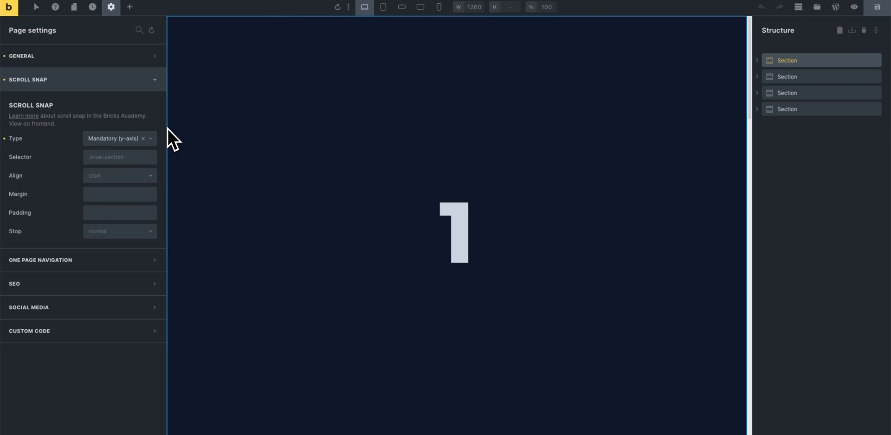
mouse_move(66, 172)
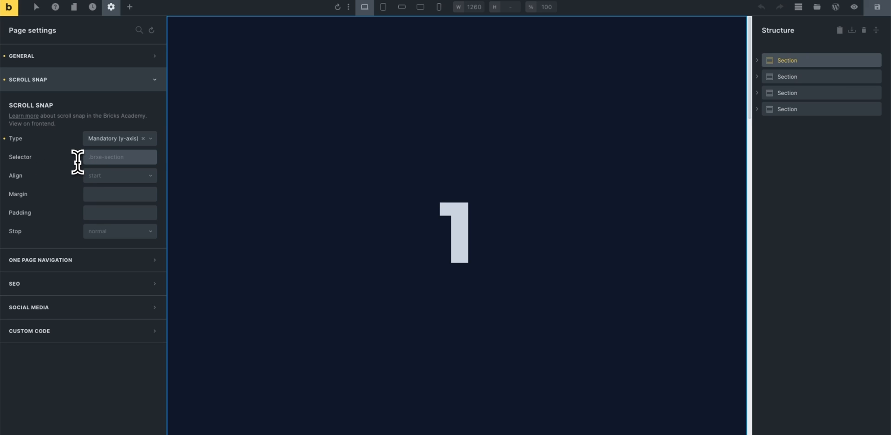
mouse_move(81, 176)
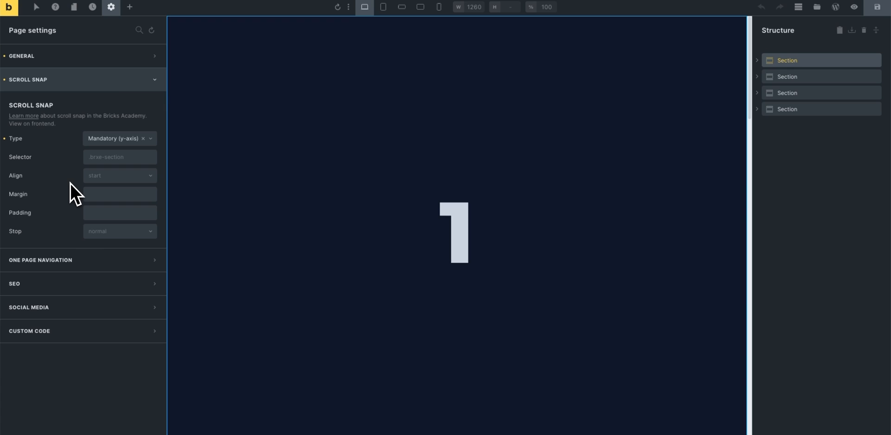
mouse_move(735, 83)
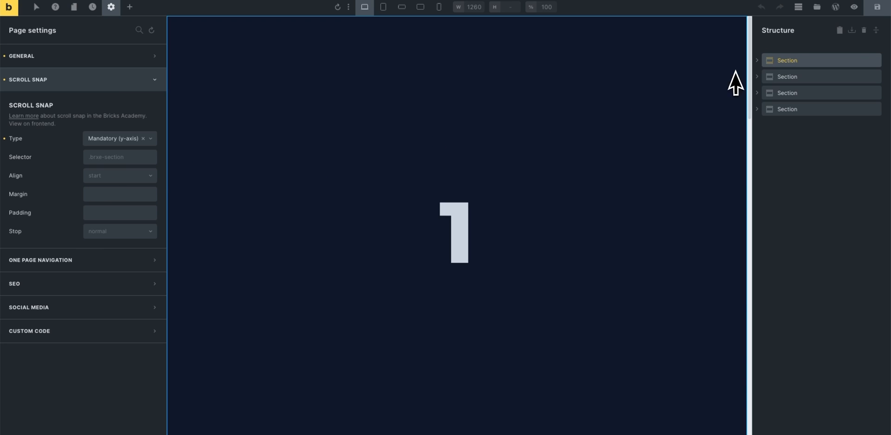
mouse_move(450, 57)
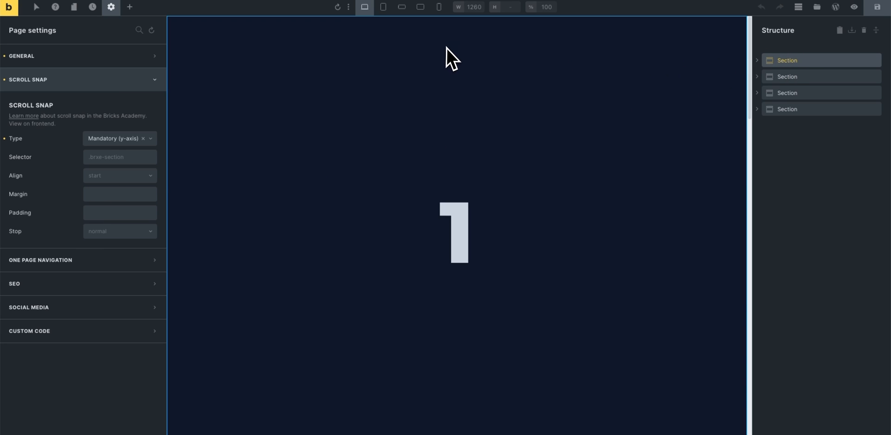
mouse_move(488, 38)
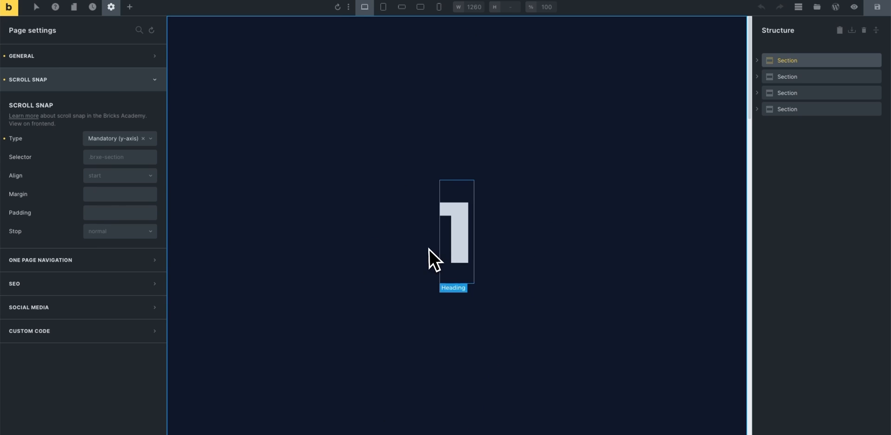
mouse_move(393, 243)
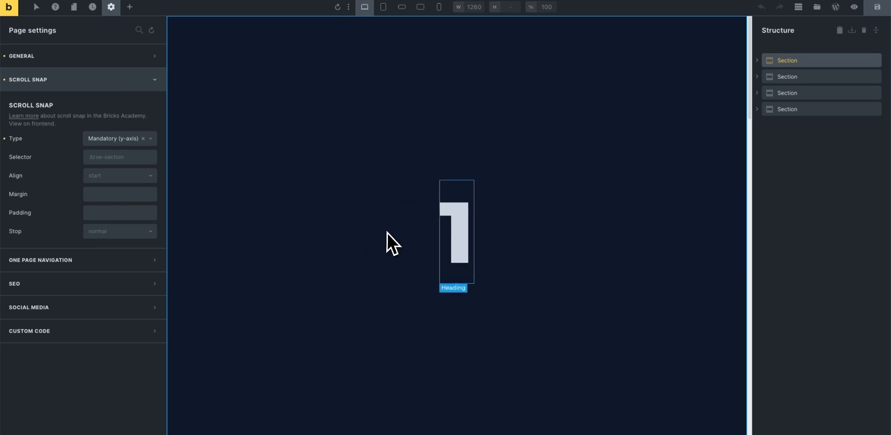
left_click(559, 149)
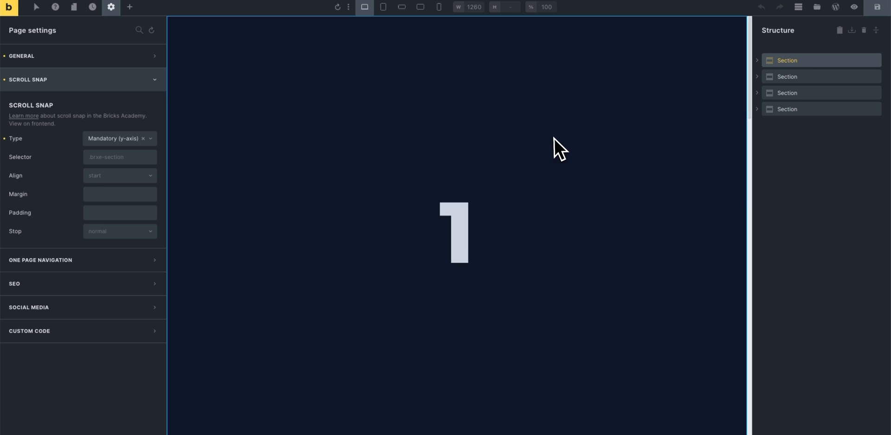
mouse_move(802, 61)
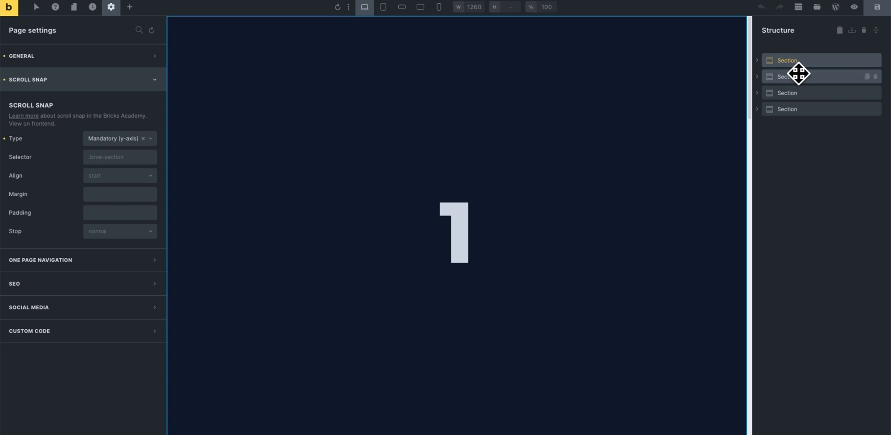
left_click(786, 108)
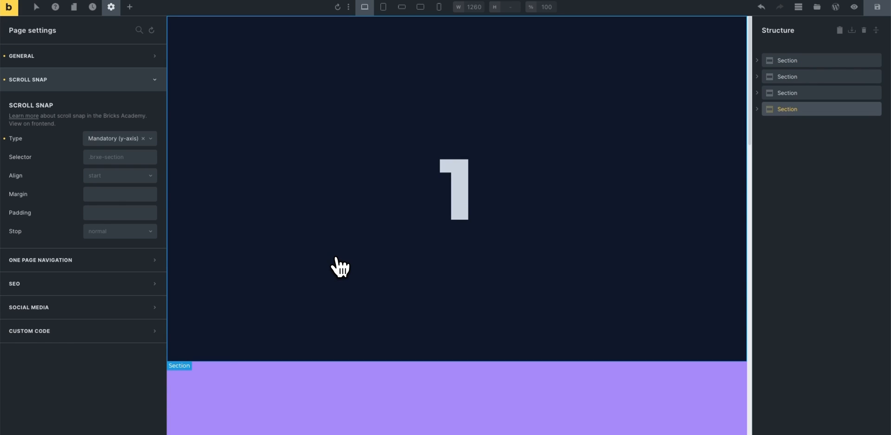
mouse_move(486, 237)
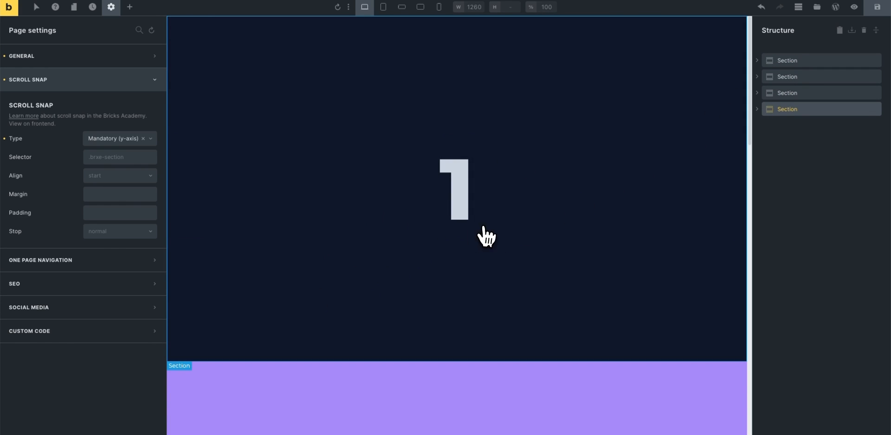
mouse_move(511, 236)
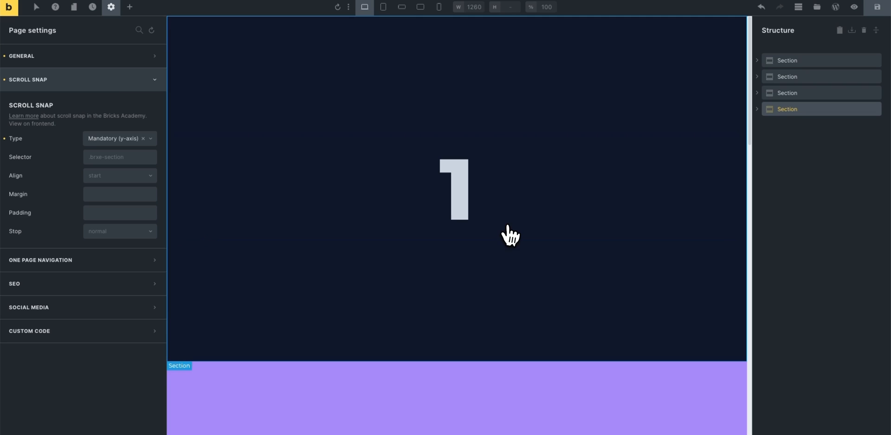
mouse_move(341, 253)
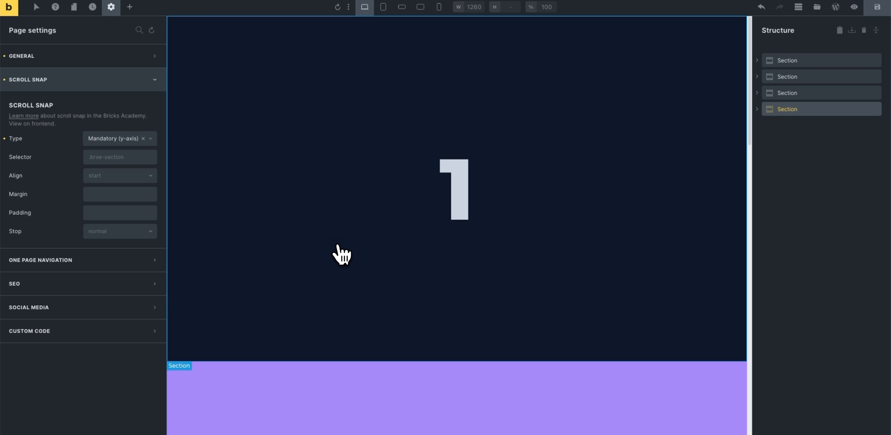
mouse_move(107, 190)
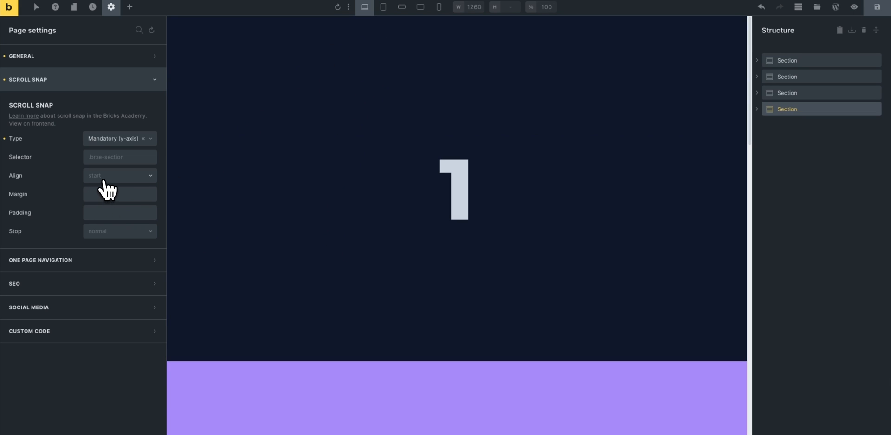
mouse_move(100, 195)
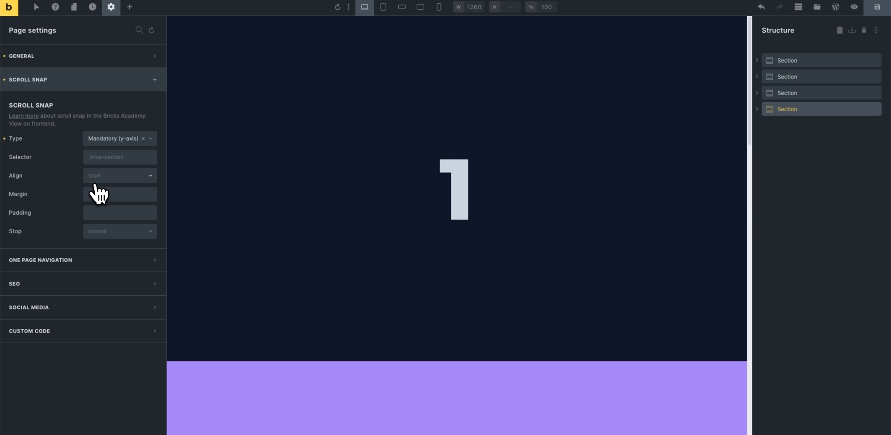
mouse_move(779, 135)
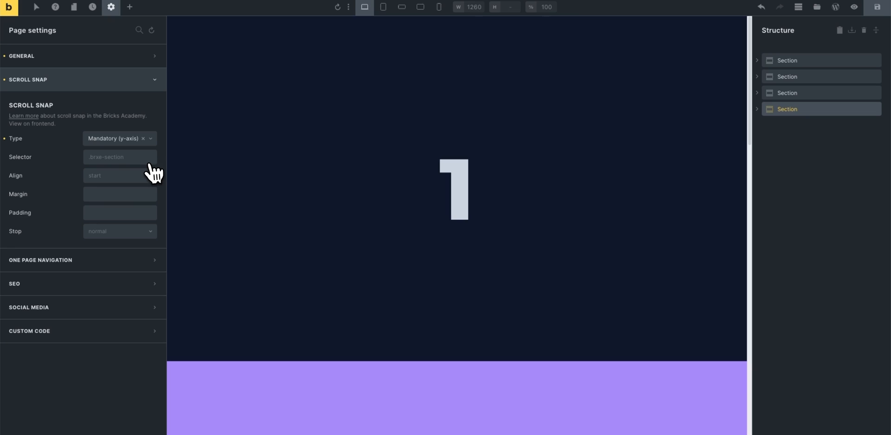
left_click(119, 175)
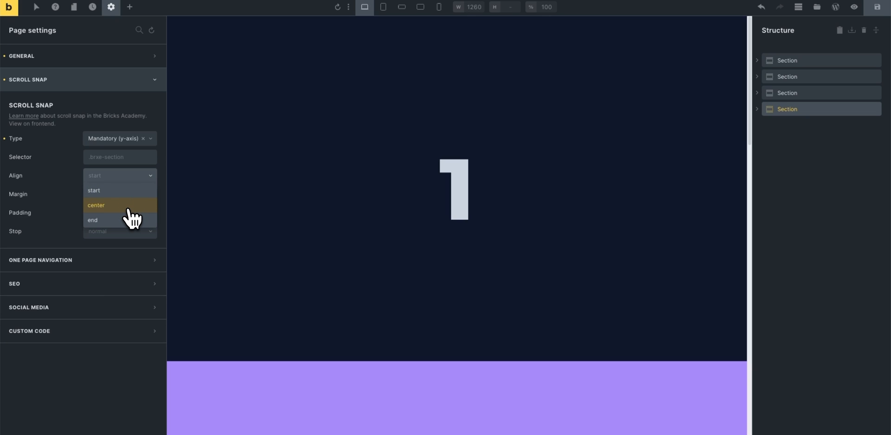
left_click(96, 205)
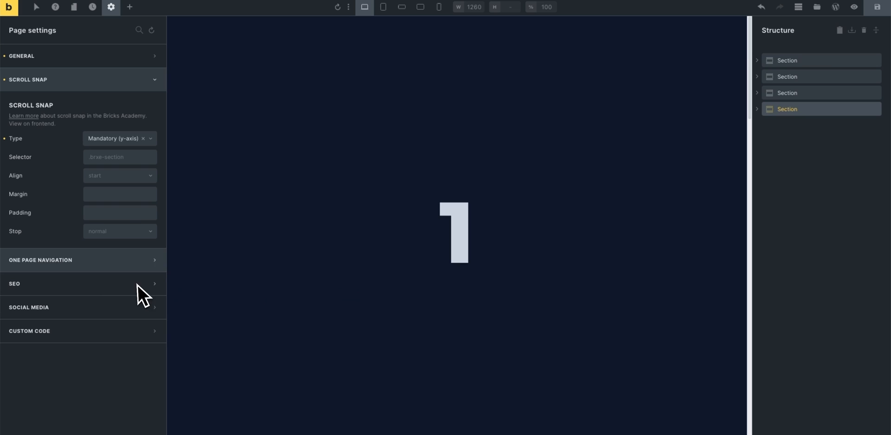
mouse_move(64, 216)
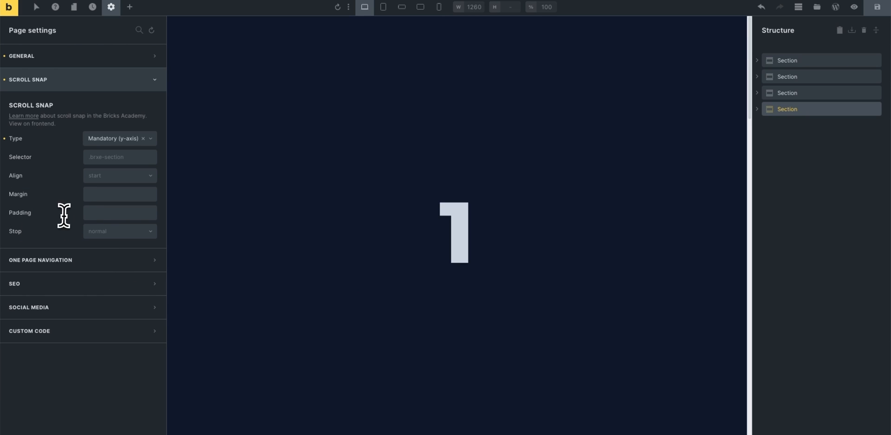
mouse_move(83, 218)
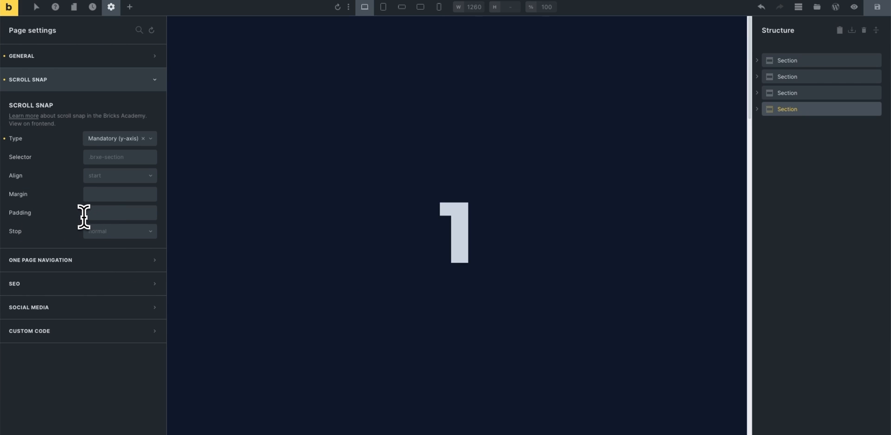
Select the scroll snap Padding field for the 20vh value and save the page.
left_click(119, 212)
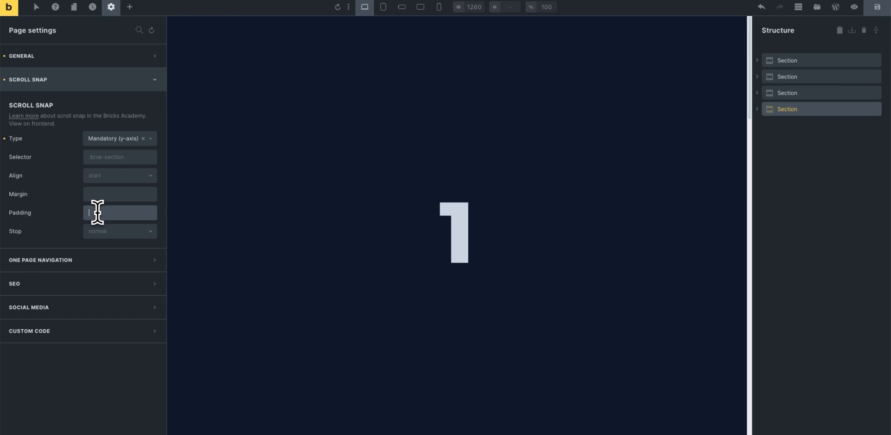
key("cmd+s")
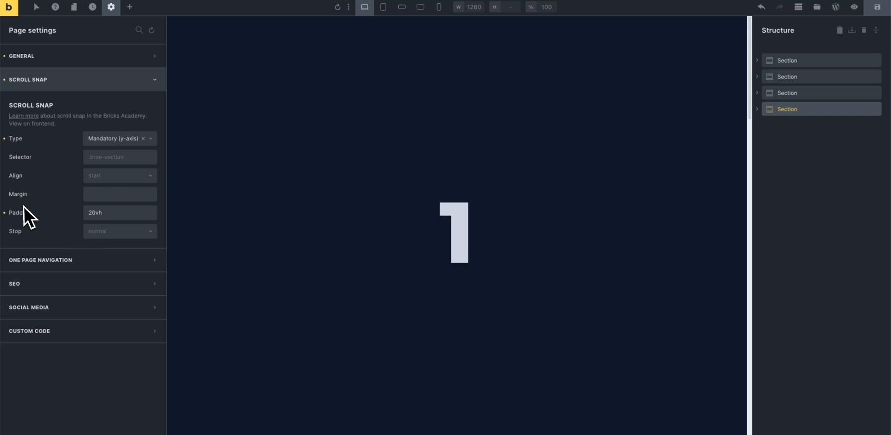
mouse_move(20, 194)
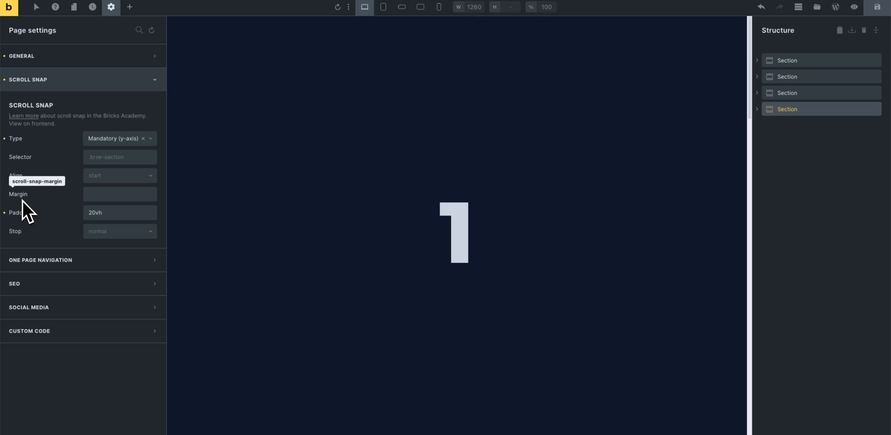
mouse_move(131, 207)
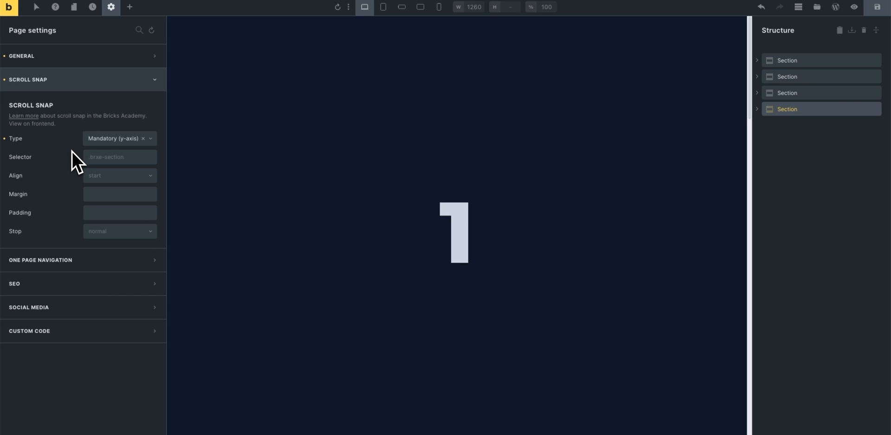
mouse_move(58, 250)
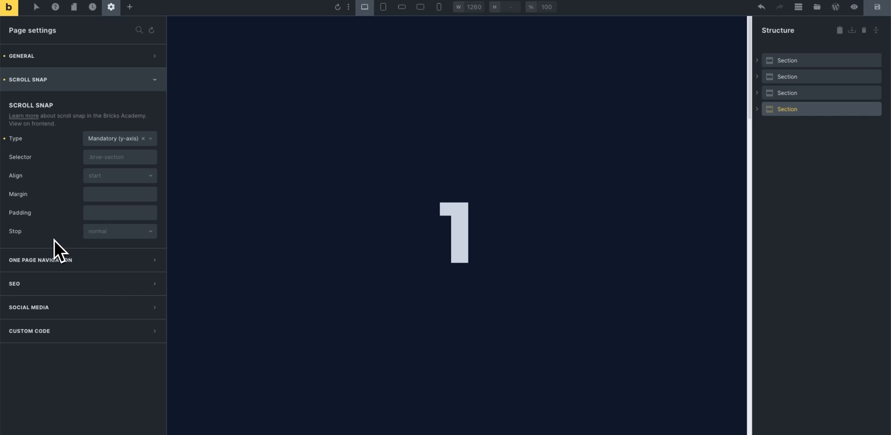
mouse_move(20, 248)
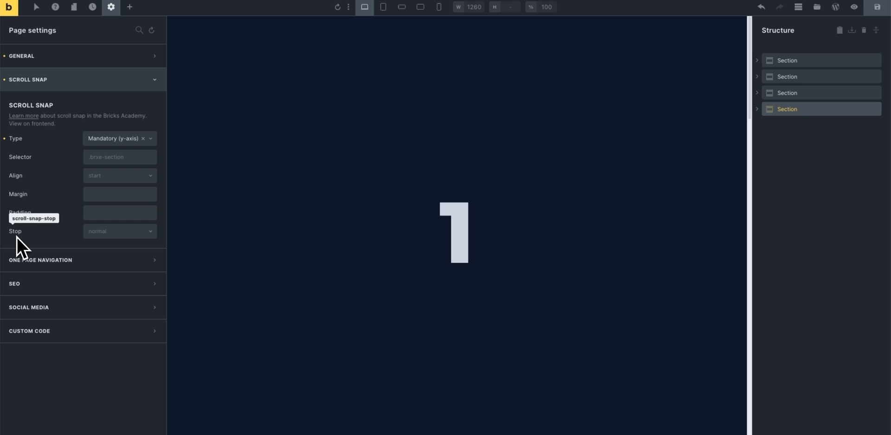
mouse_move(63, 248)
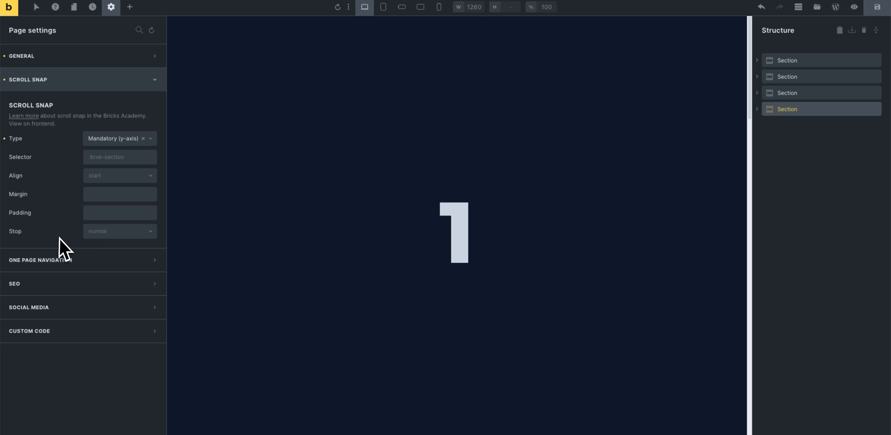
mouse_move(100, 248)
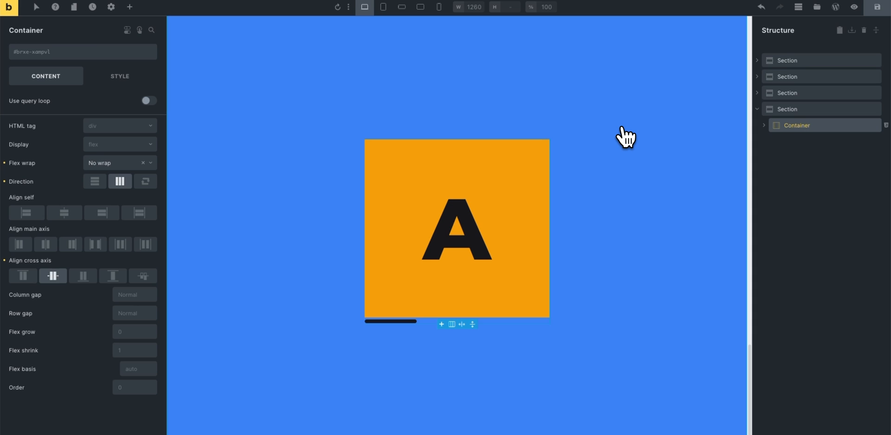
mouse_move(649, 142)
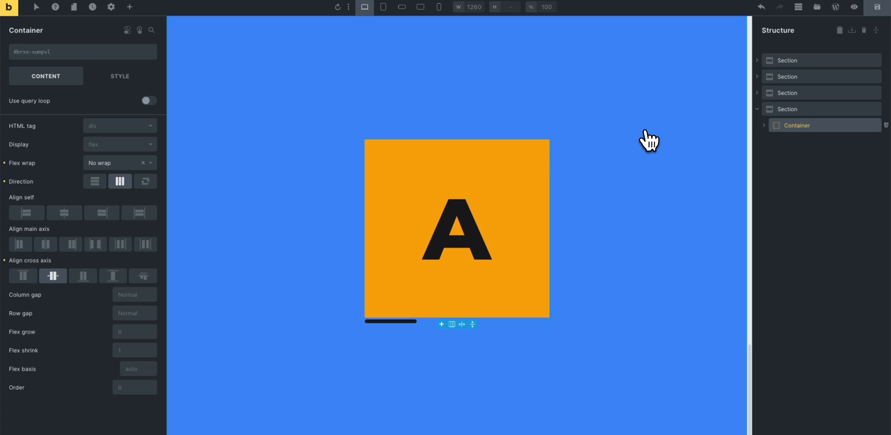
mouse_move(777, 128)
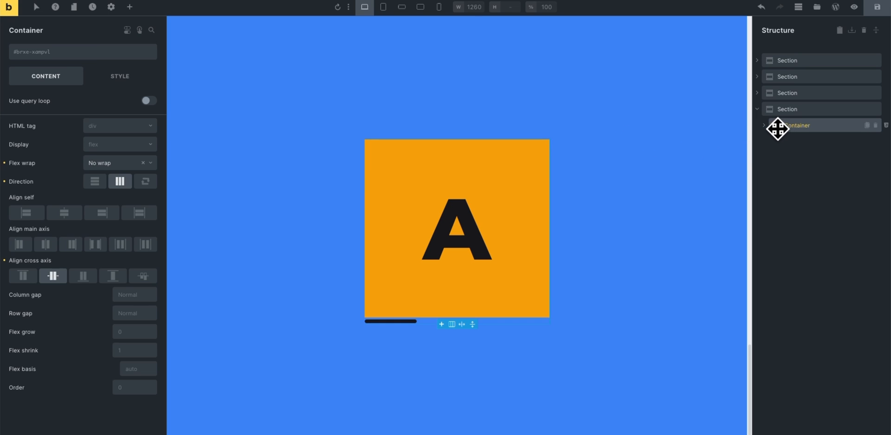
Show the container's Style > Layout settings down to its Mandatory (x-axis) scroll snap.
left_click(120, 76)
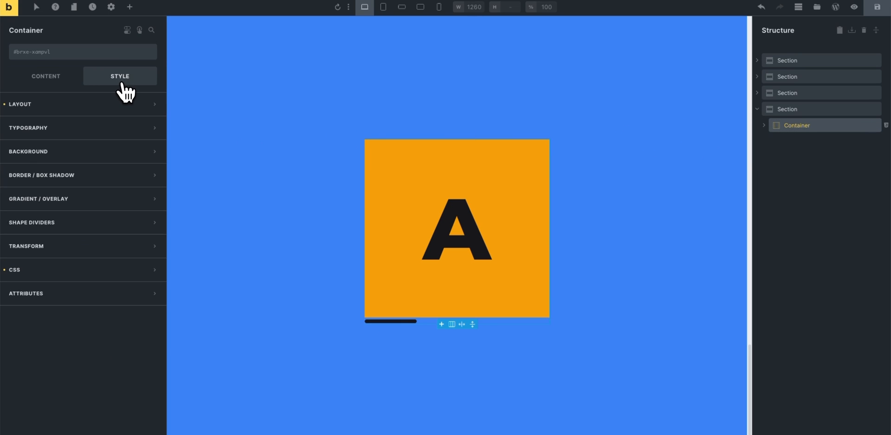
left_click(20, 104)
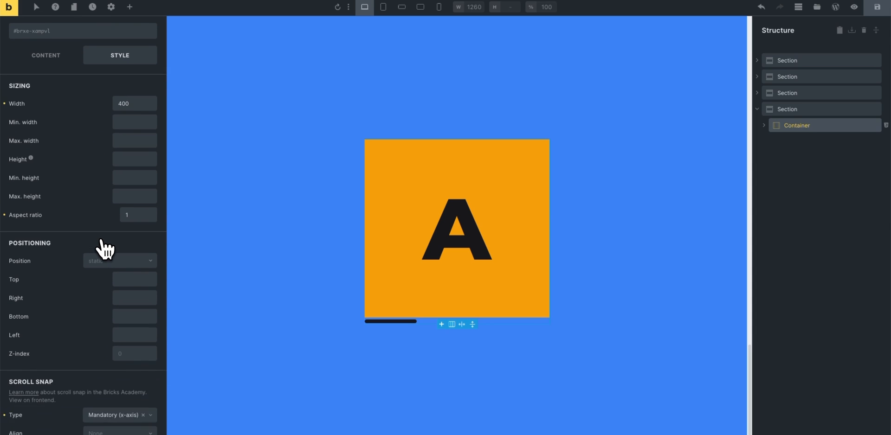
scroll("down", 3)
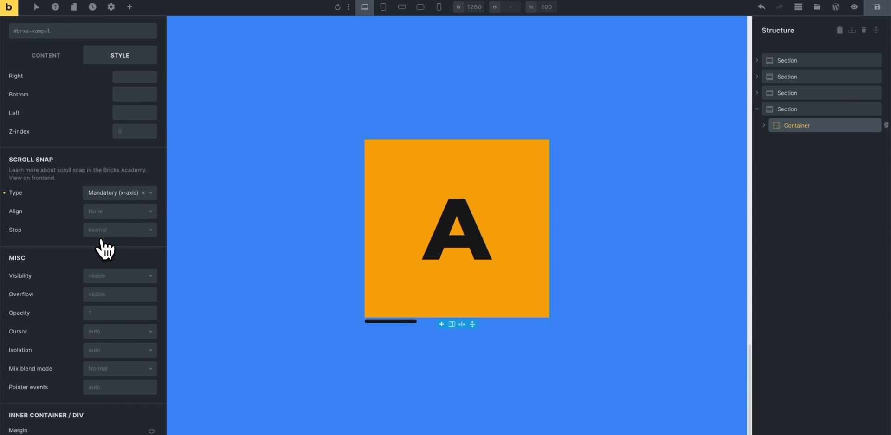
mouse_move(91, 191)
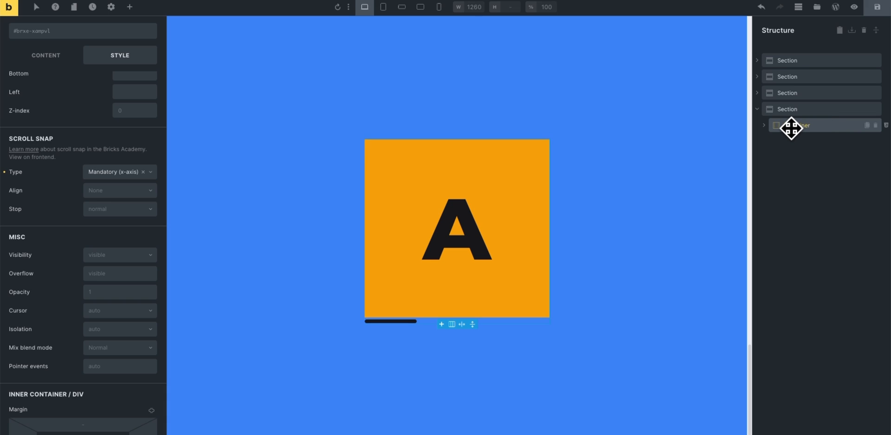
mouse_move(772, 139)
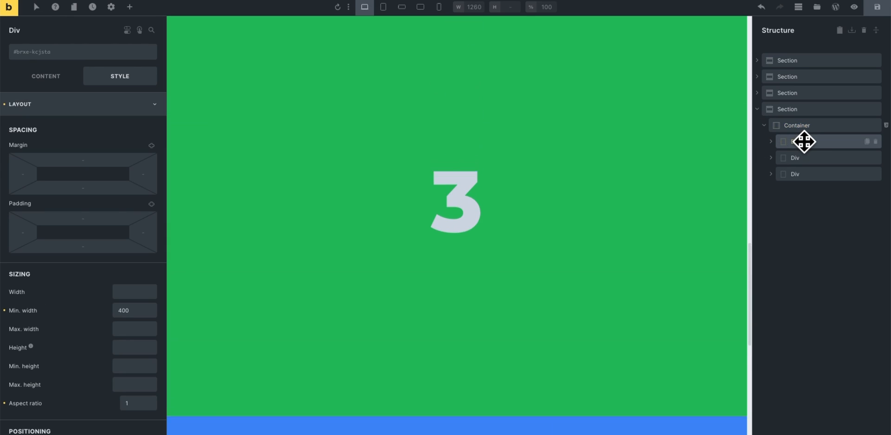
scroll("down", 3)
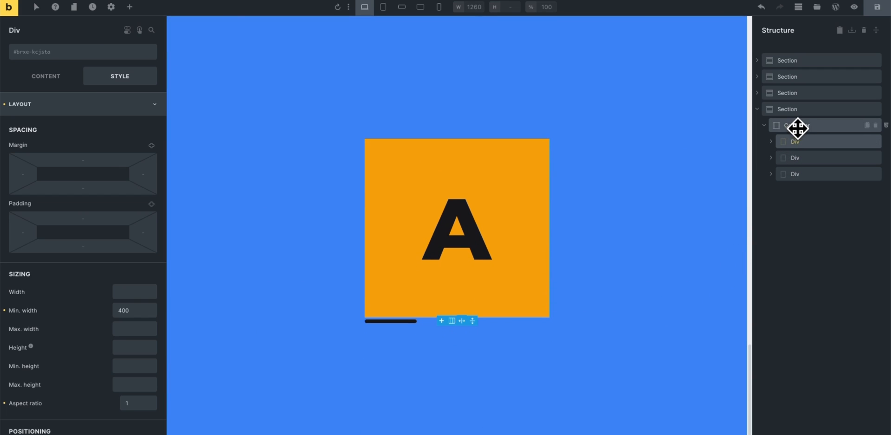
Reselect the horizontally snapping container in the Structure panel.
left_click(798, 125)
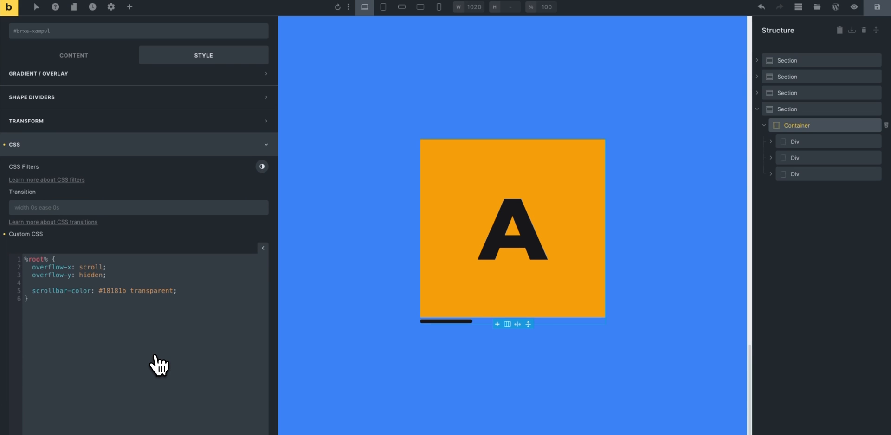
mouse_move(251, 313)
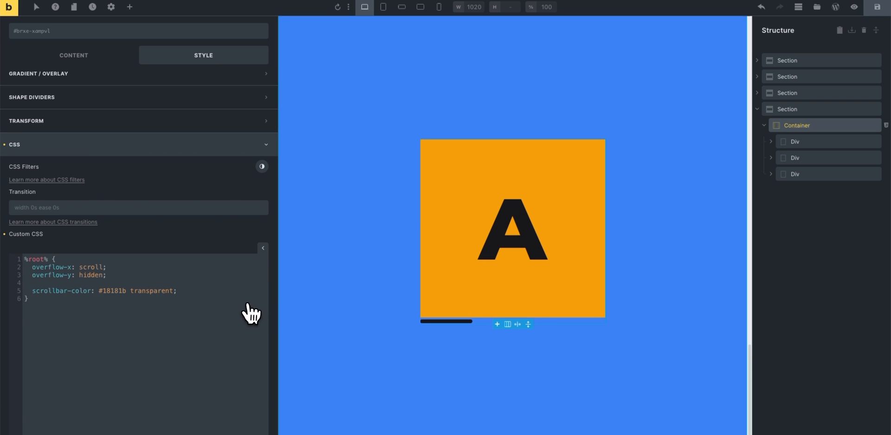
mouse_move(523, 236)
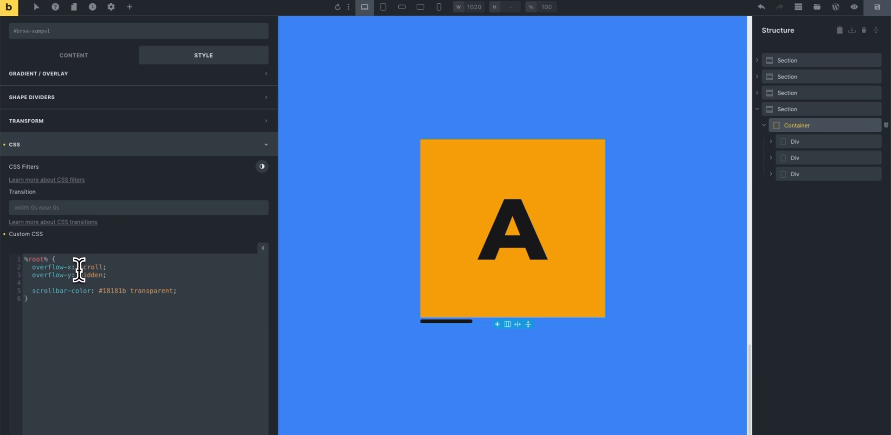
mouse_move(75, 277)
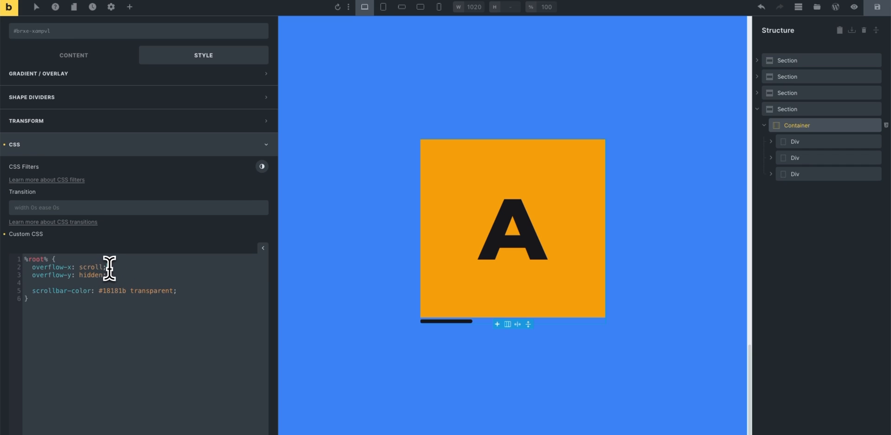
mouse_move(440, 187)
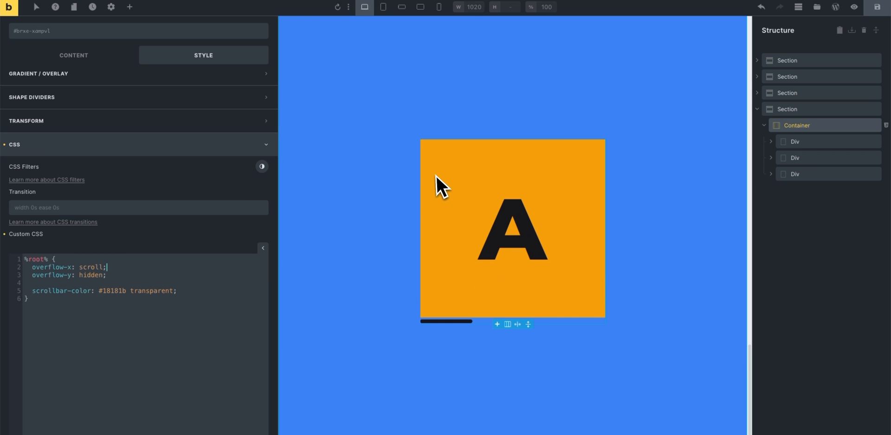
mouse_move(801, 174)
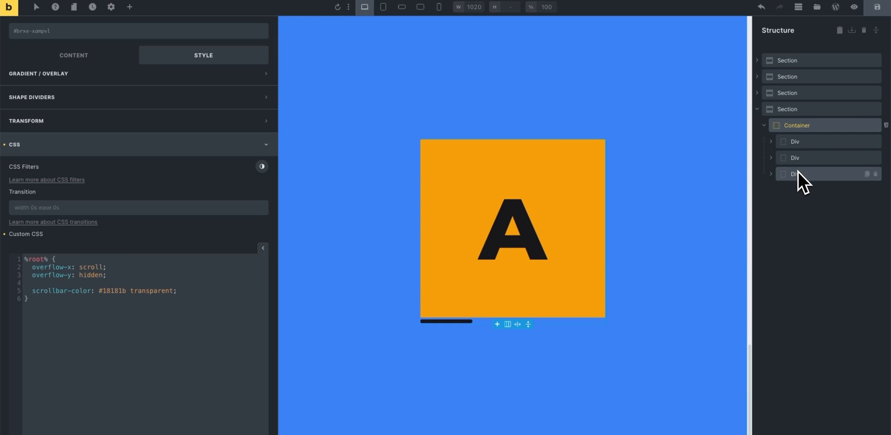
mouse_move(802, 202)
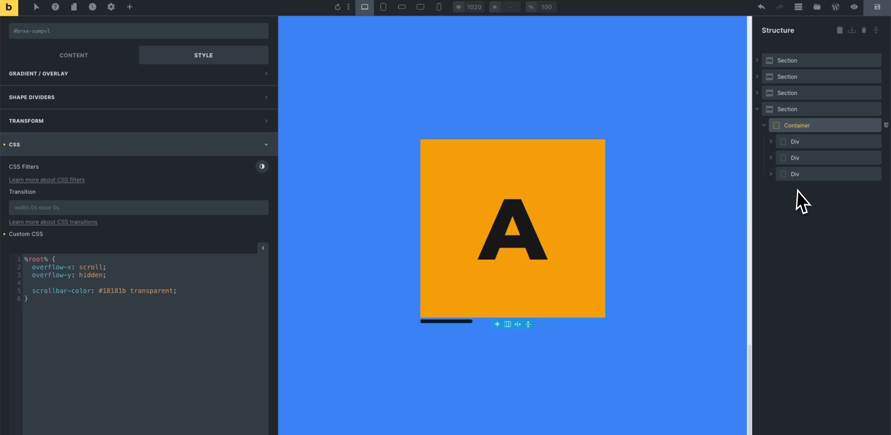
mouse_move(699, 242)
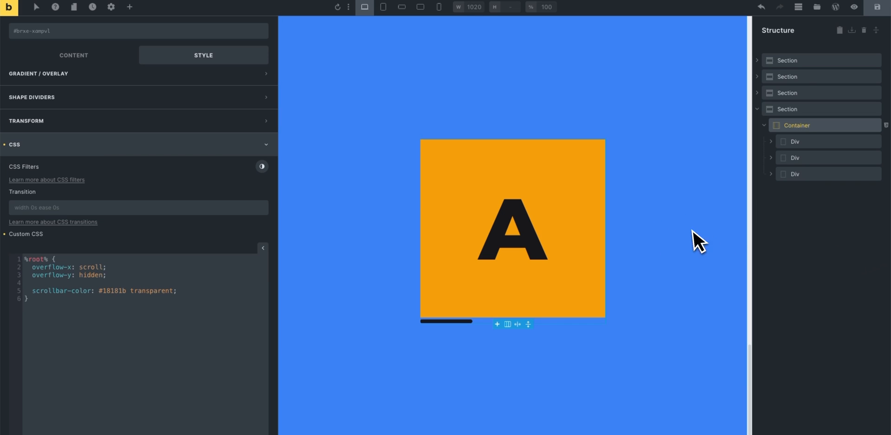
mouse_move(466, 335)
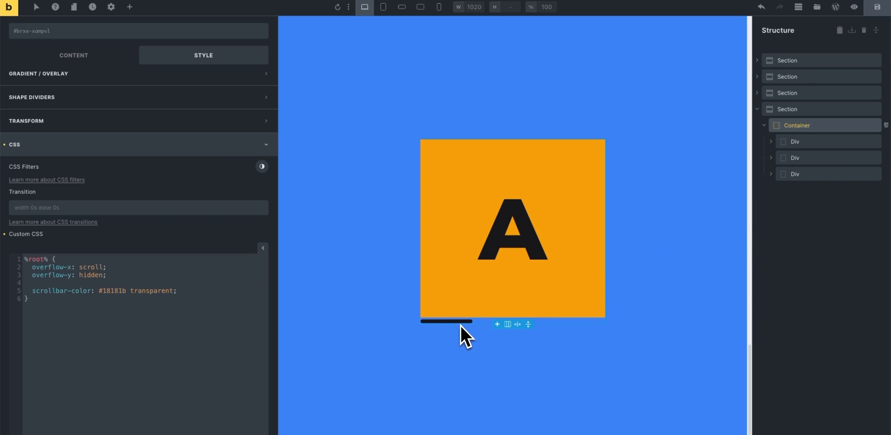
mouse_move(579, 195)
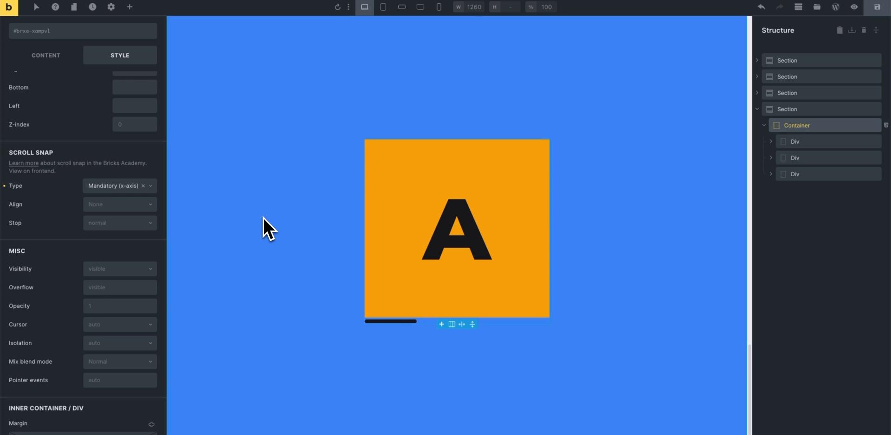
mouse_move(380, 236)
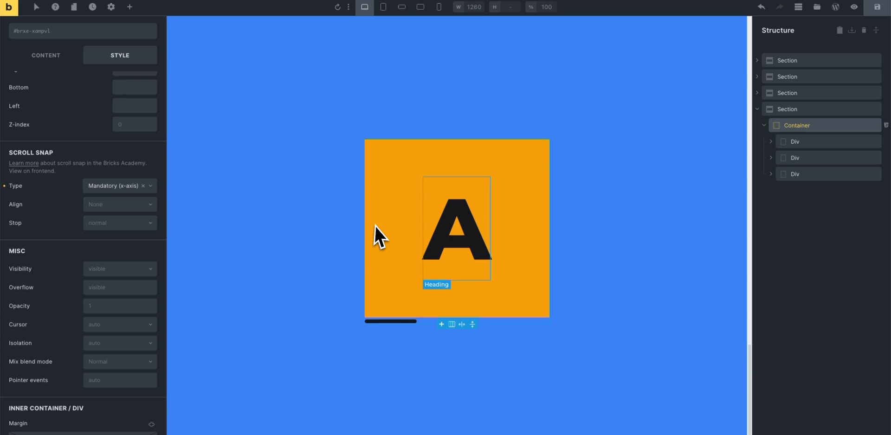
mouse_move(420, 270)
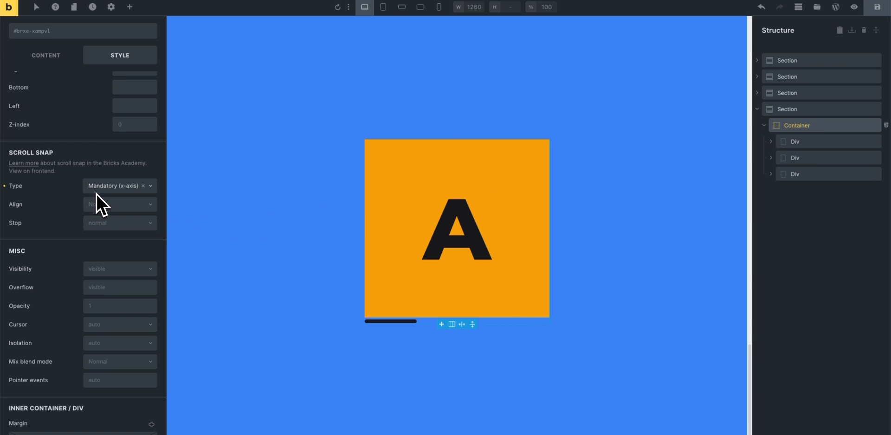
mouse_move(427, 281)
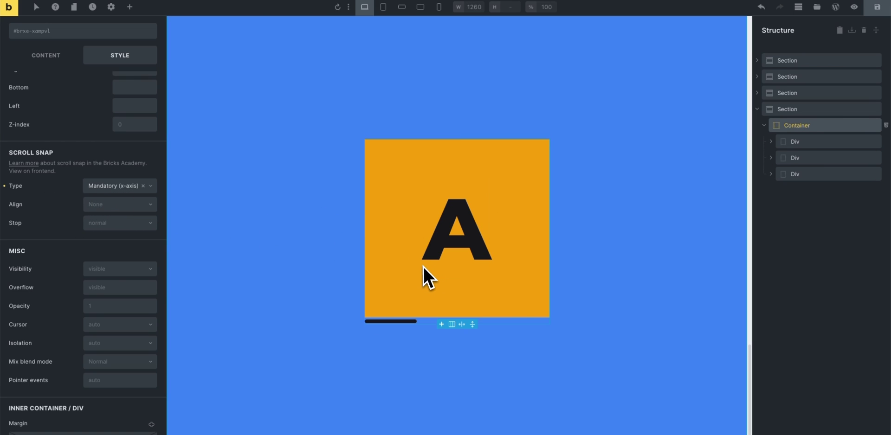
mouse_move(490, 285)
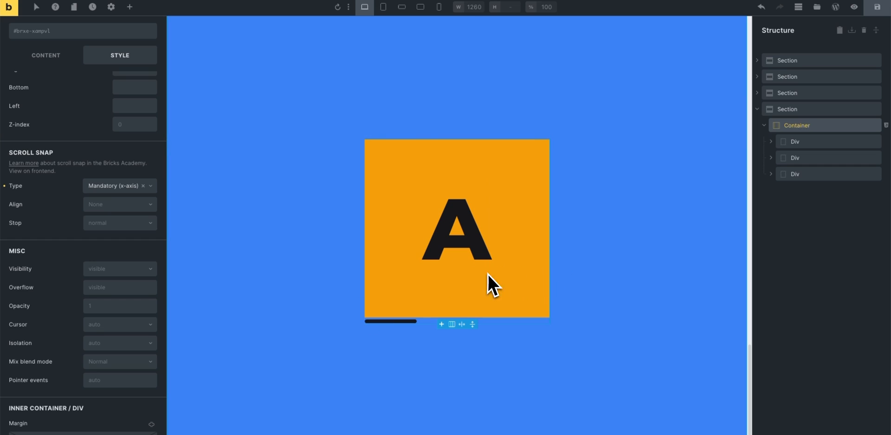
Select the container's first child Div in the Structure panel.
left_click(795, 141)
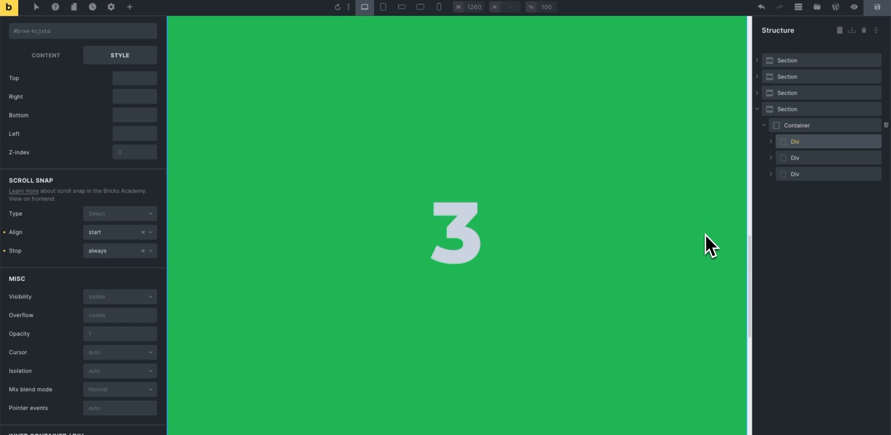
mouse_move(795, 141)
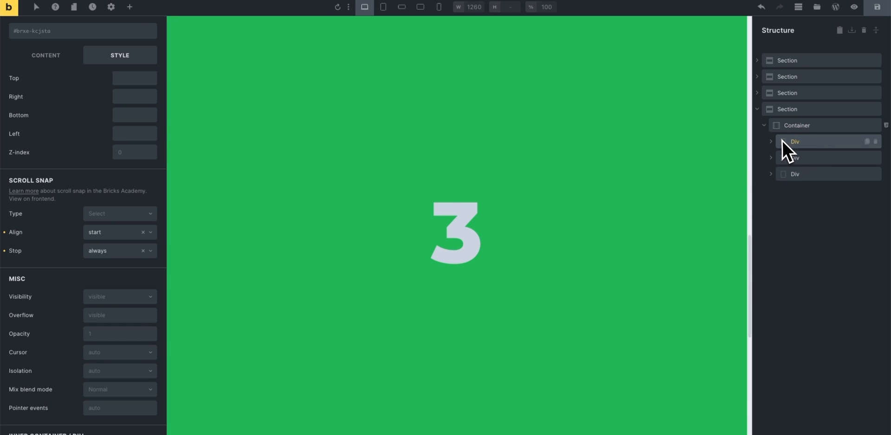
mouse_move(54, 256)
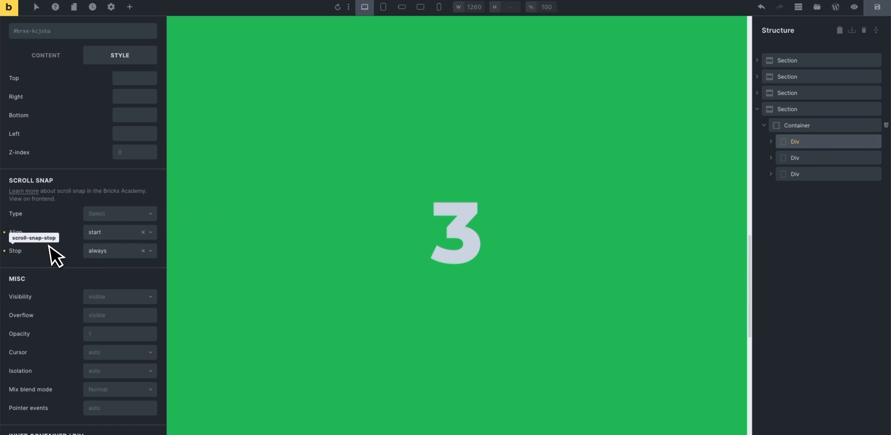
mouse_move(28, 244)
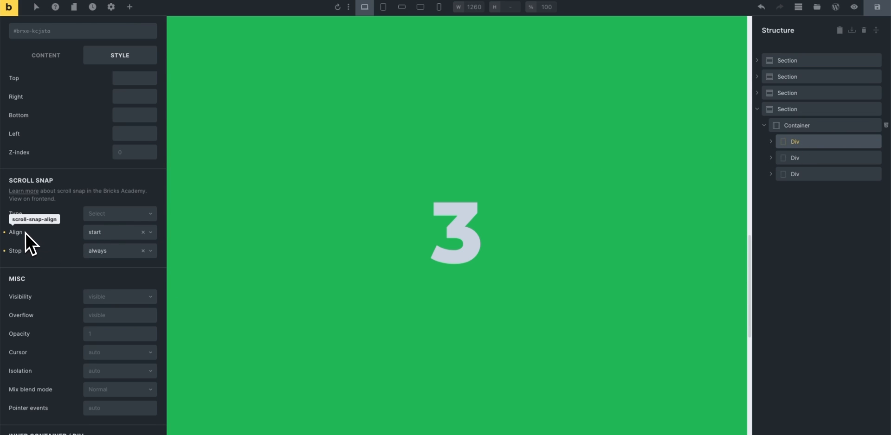
mouse_move(23, 264)
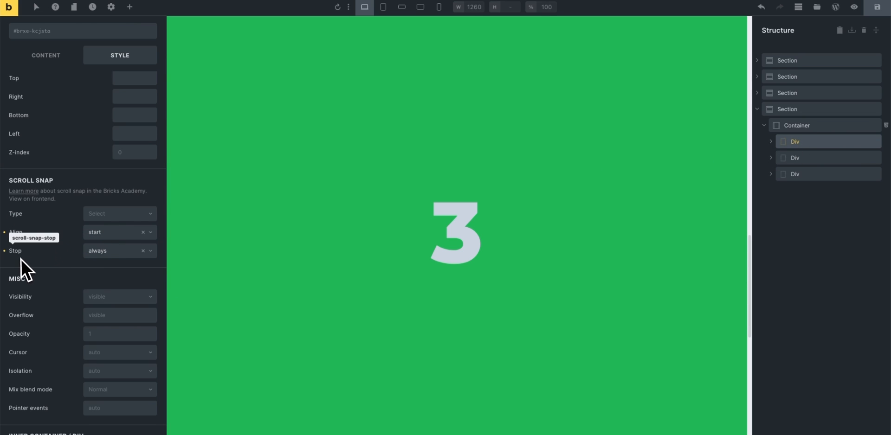
mouse_move(25, 261)
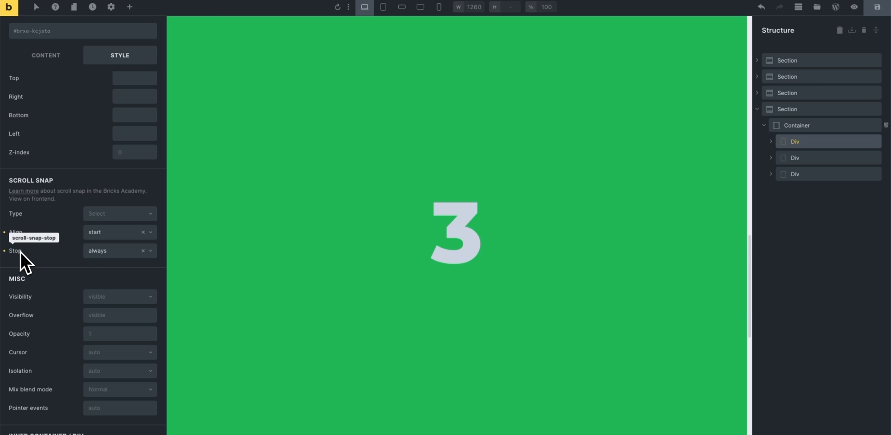
mouse_move(108, 261)
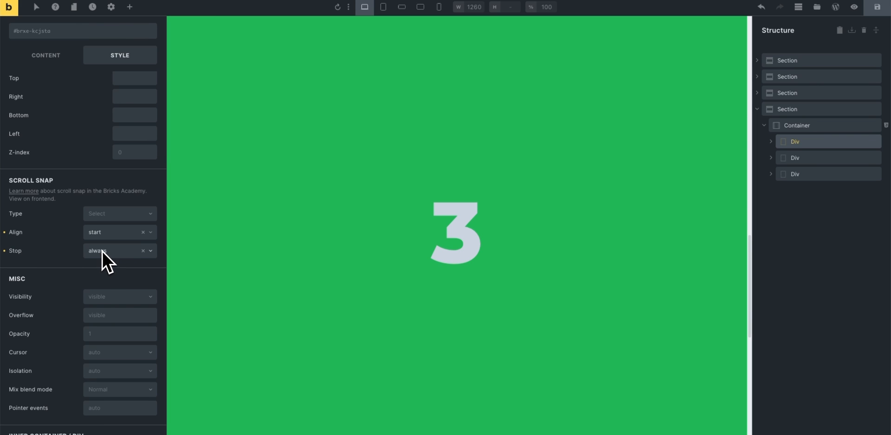
mouse_move(109, 270)
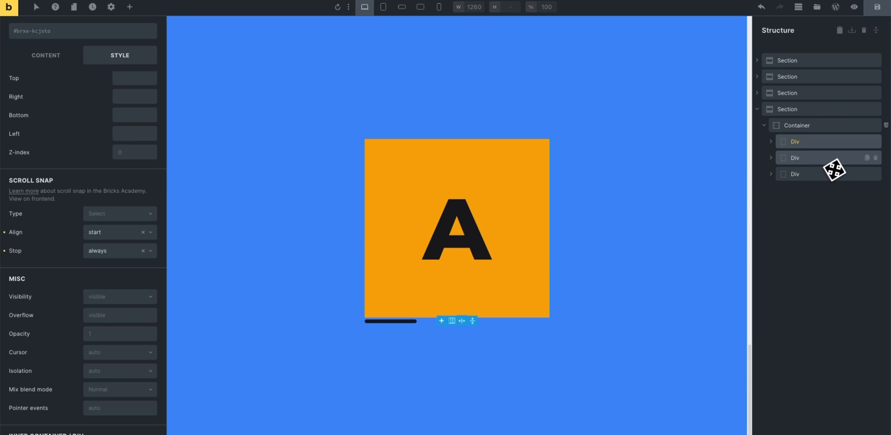
Select the second and third child Divs, then return to the second Div.
left_click(795, 157)
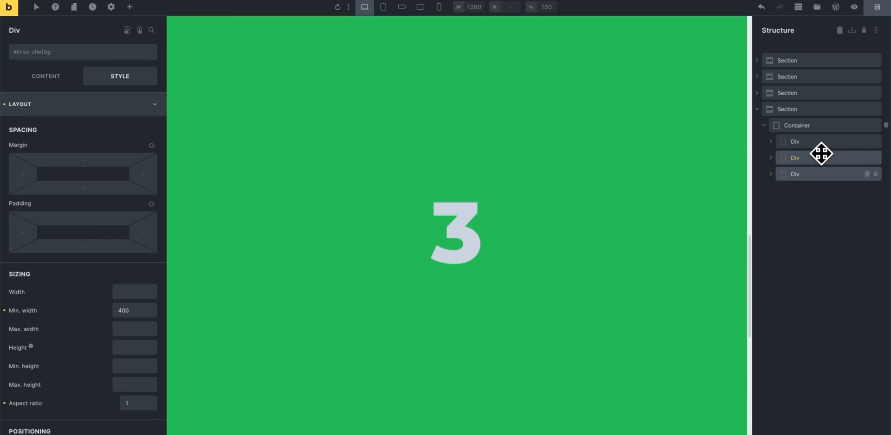
left_click(795, 174)
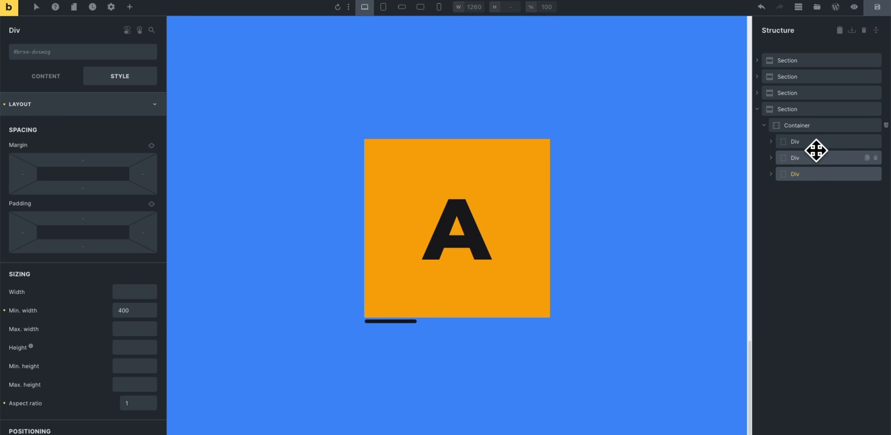
left_click(795, 157)
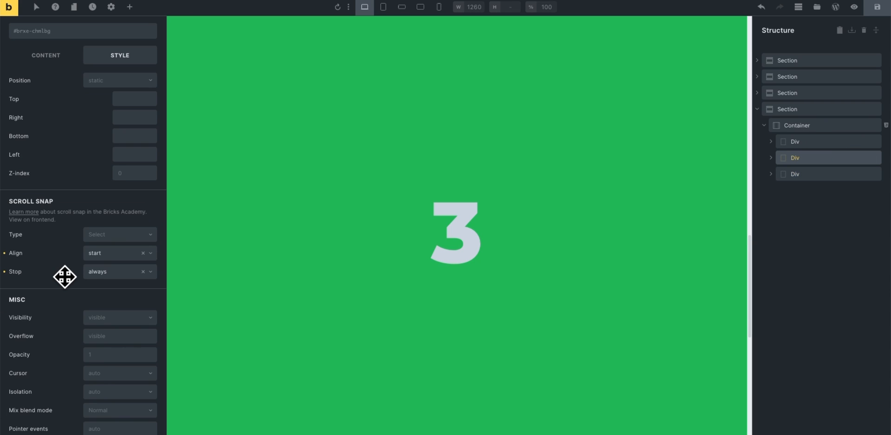
mouse_move(807, 173)
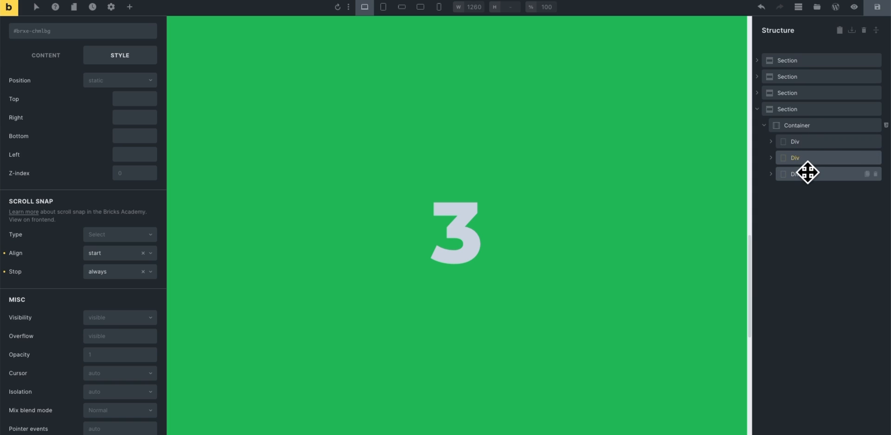
mouse_move(97, 122)
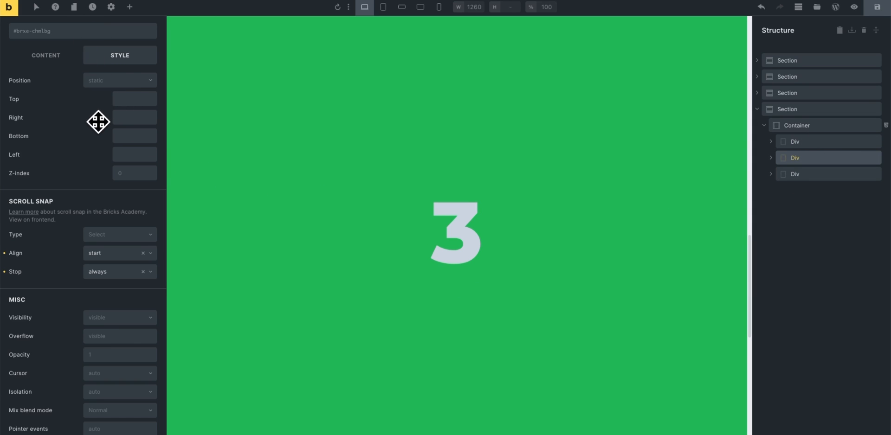
mouse_move(69, 243)
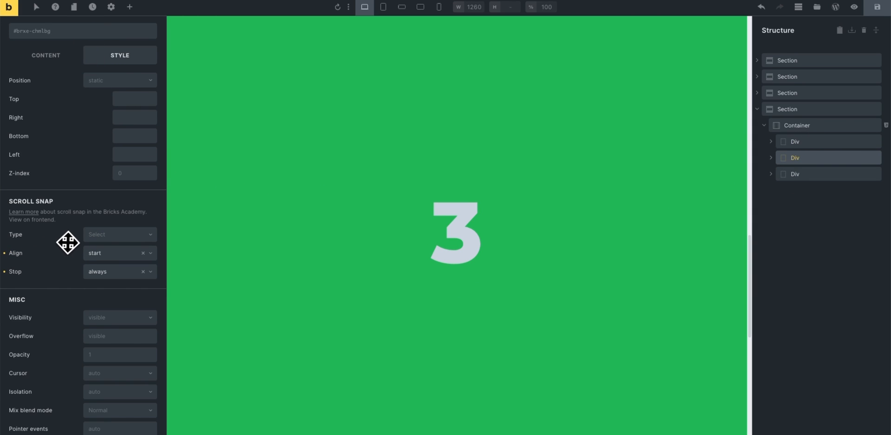
mouse_move(827, 174)
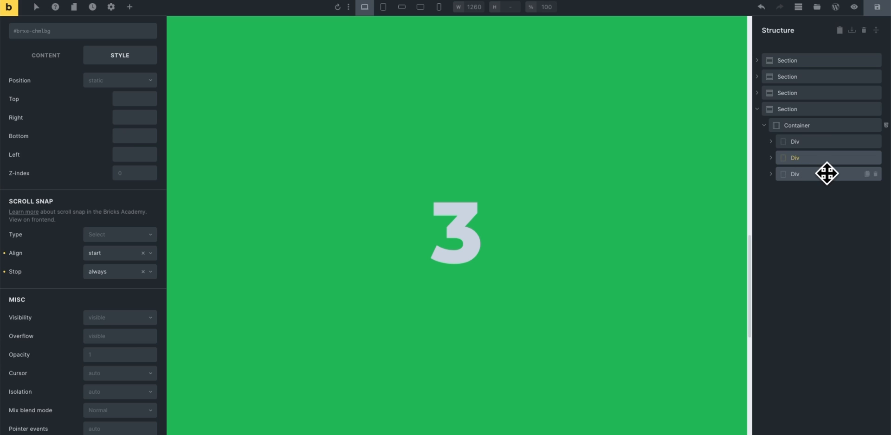